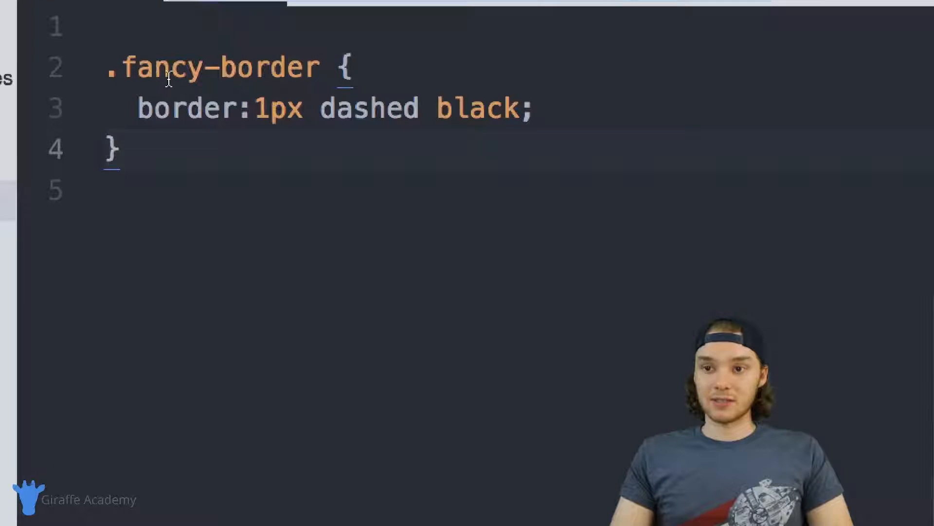
# Review the fancy-border class name and check the index.html markup before editing style.less.
pyautogui.doubleClick(214, 67)
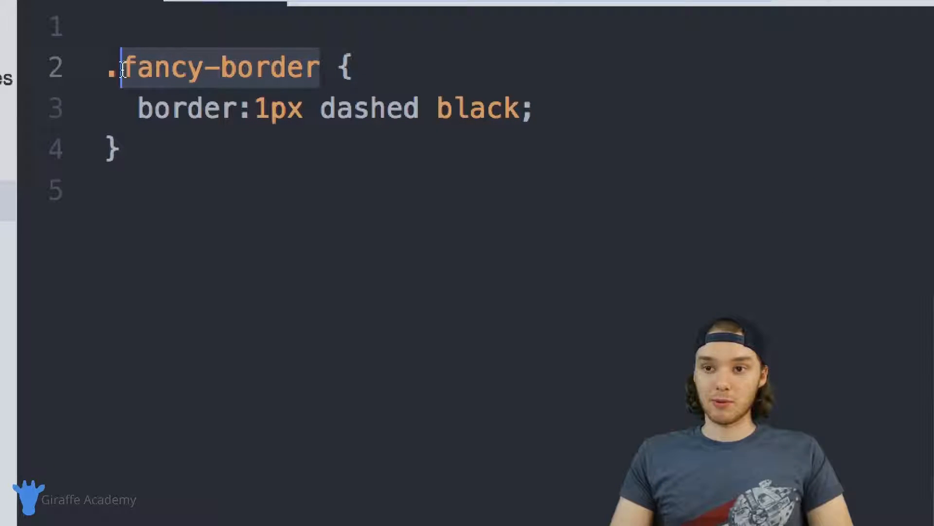
pyautogui.click(224, 108)
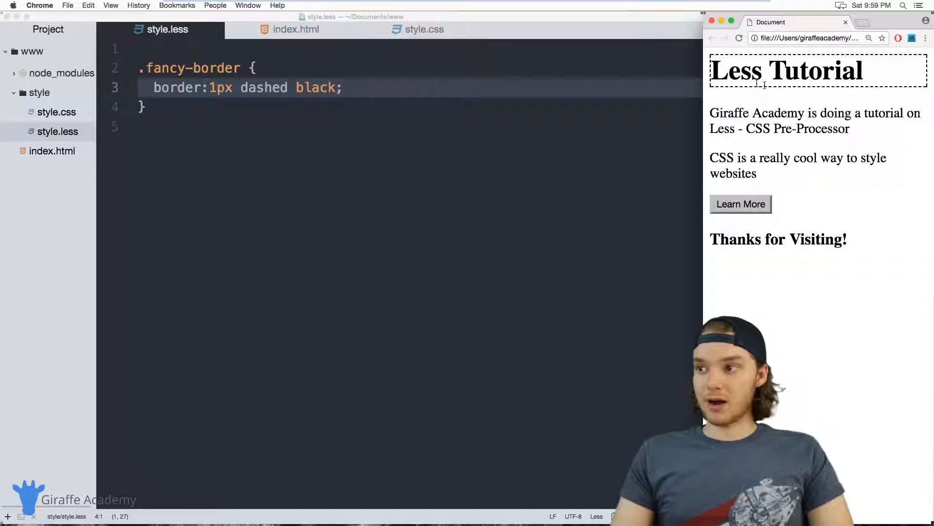
pyautogui.click(296, 29)
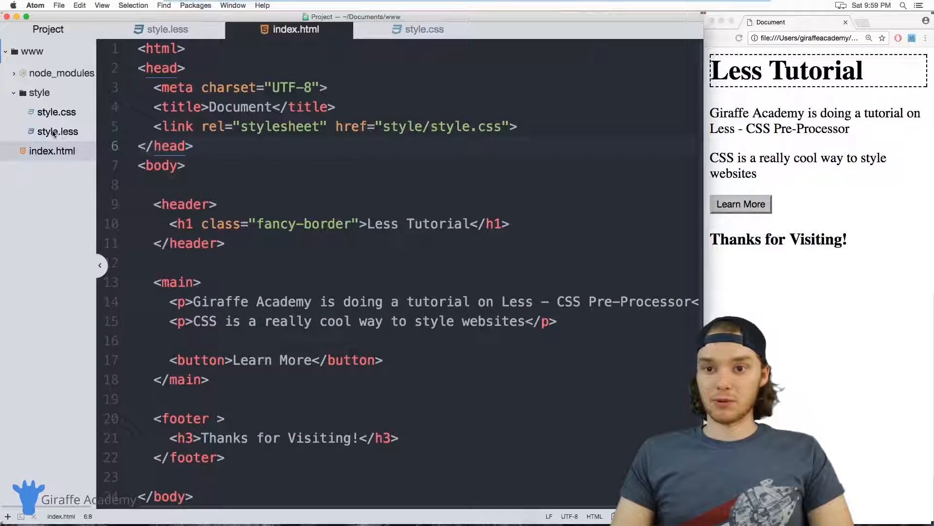
pyautogui.click(168, 29)
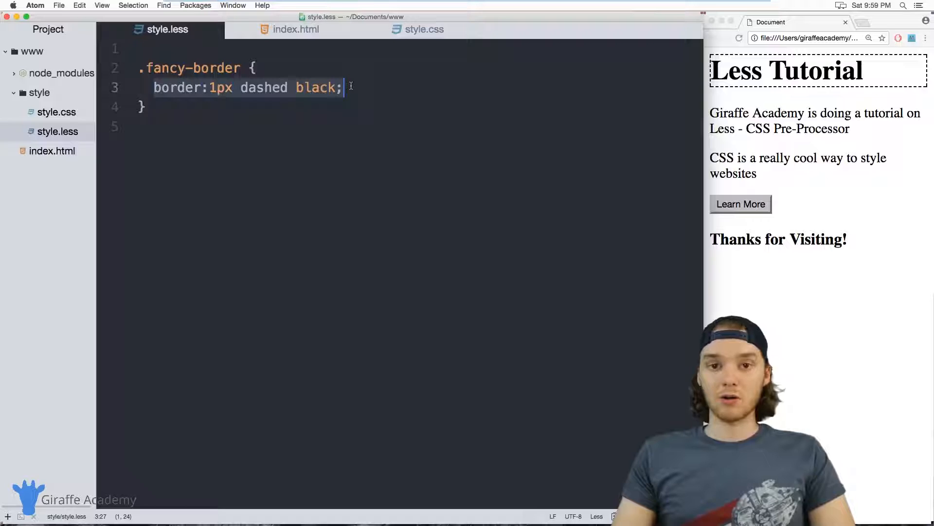
# Add a new .fancier-border rule that mixes in .fancy-border;.
pyautogui.click(147, 127)
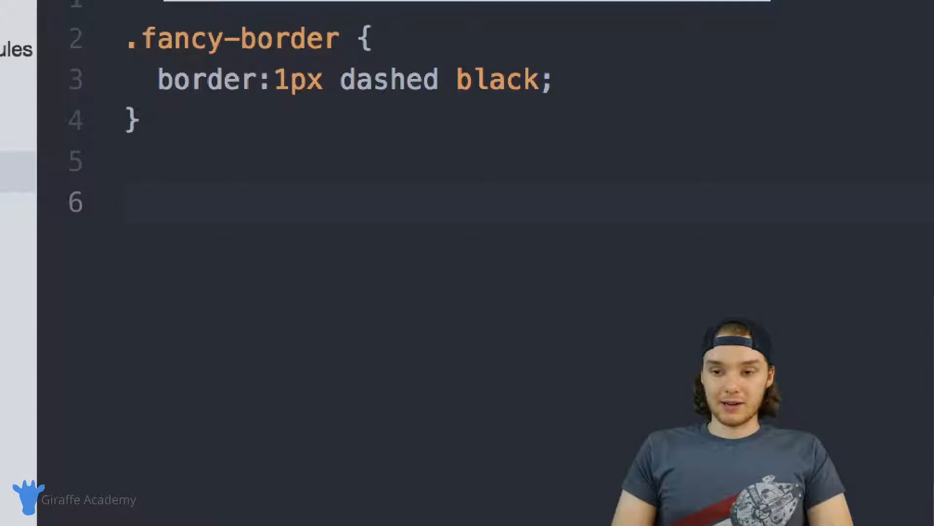
pyautogui.write('.fancier-border {')
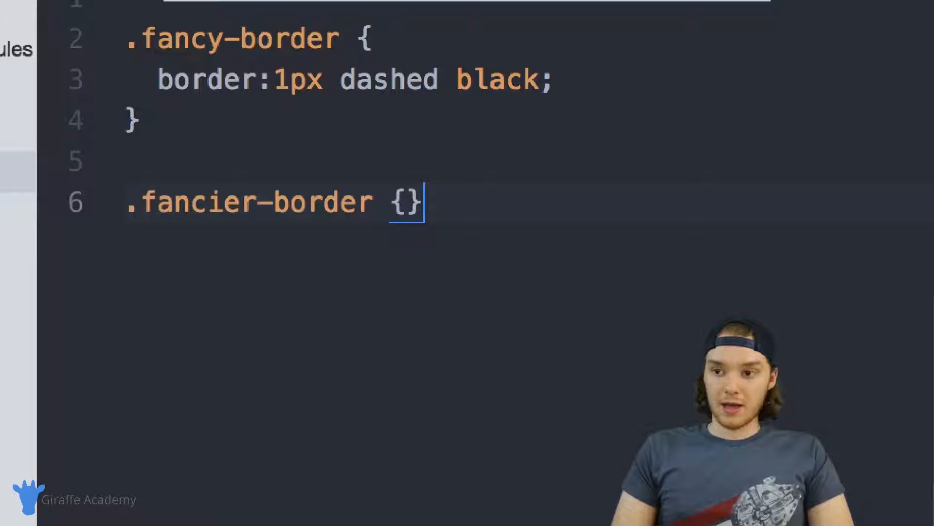
pyautogui.press('Enter')
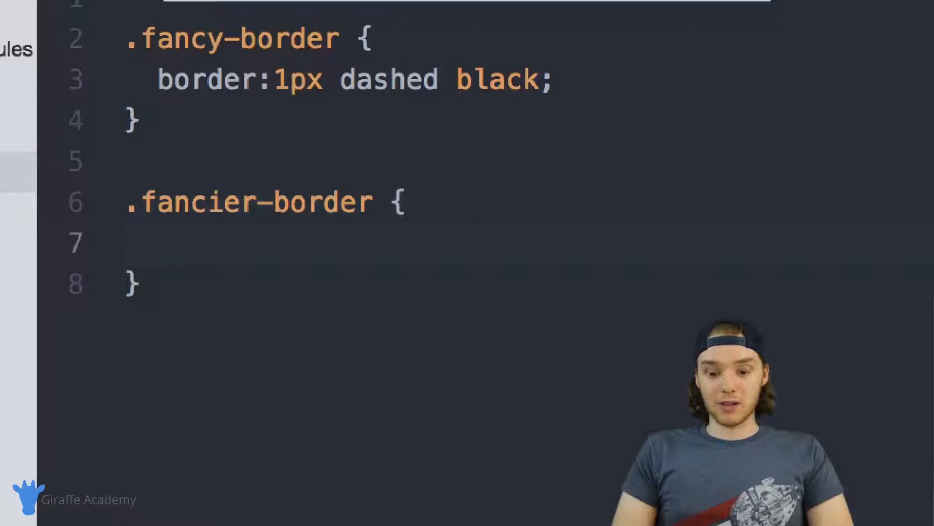
pyautogui.doubleClick(206, 78)
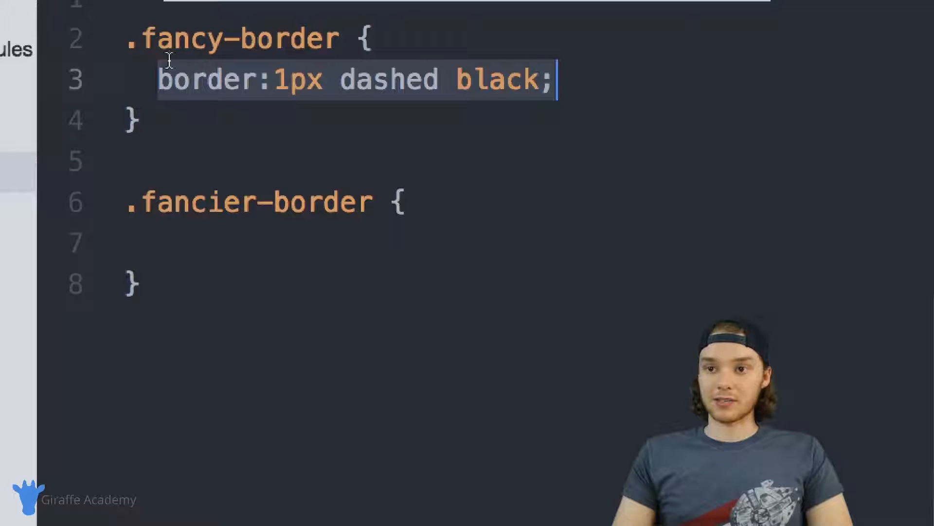
pyautogui.write('.')
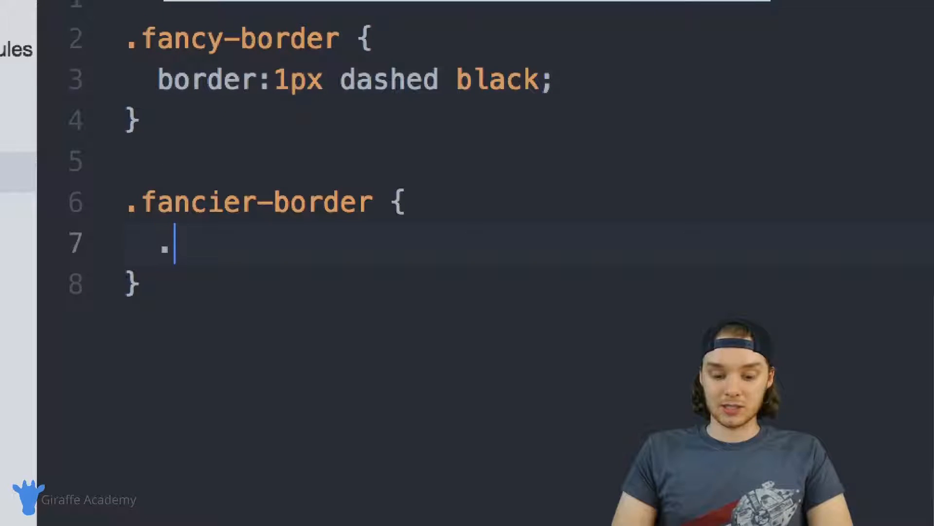
pyautogui.write('fancy-border;')
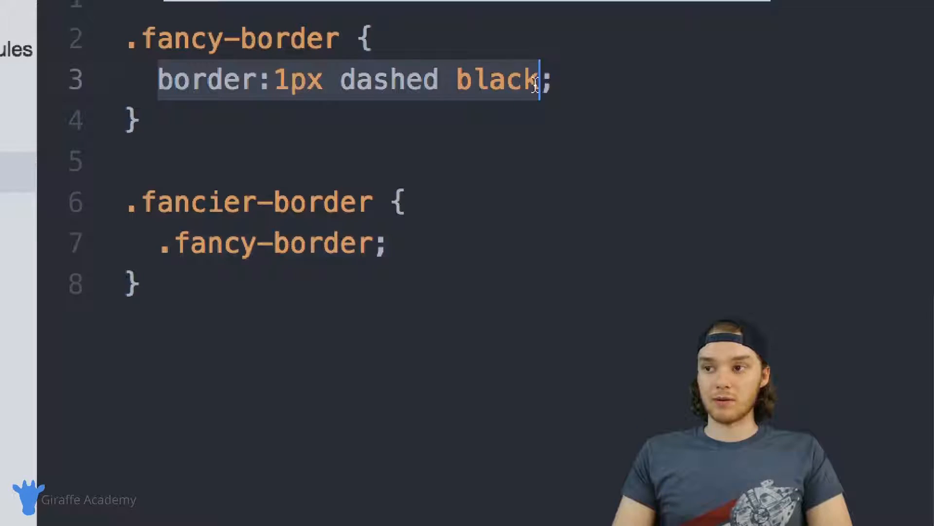
# Give .fancier-border a background-color: yellow declaration and start a border property.
pyautogui.click(390, 242)
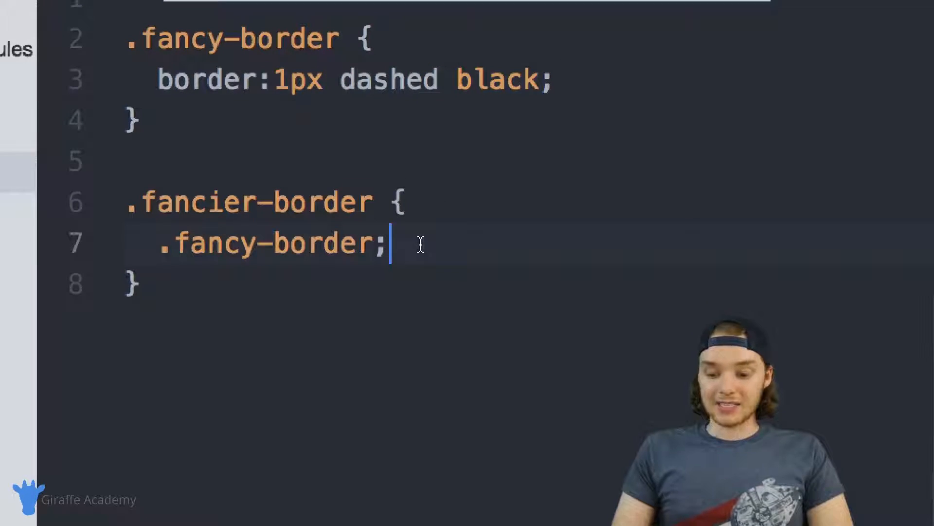
pyautogui.write('background-color: yell')
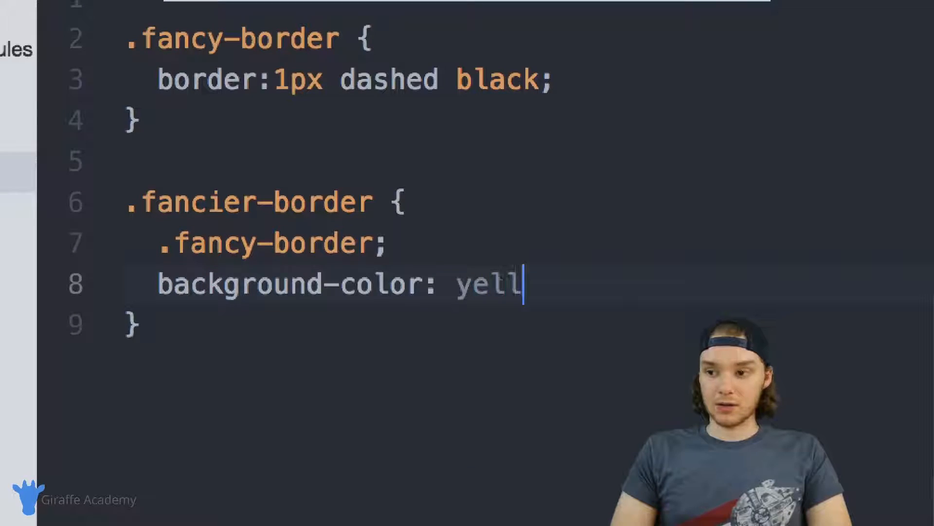
pyautogui.write('ow;')
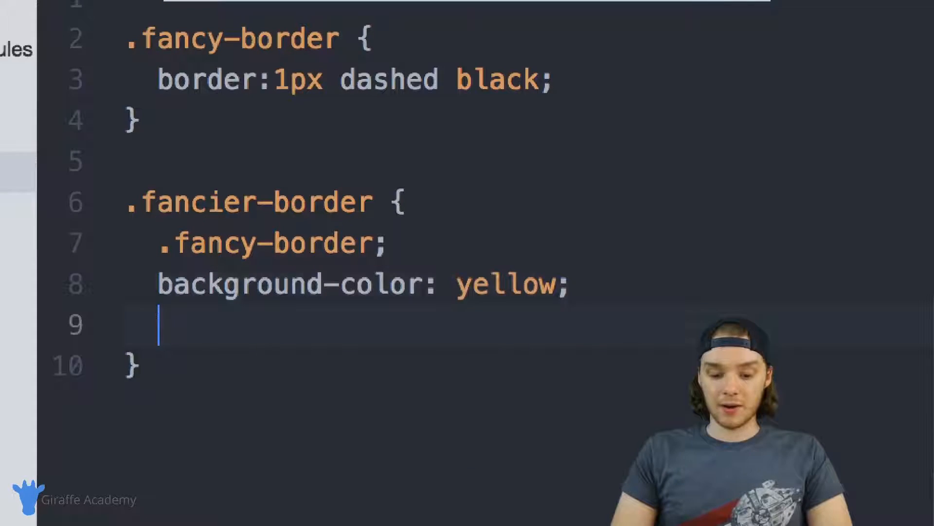
pyautogui.write('border>')
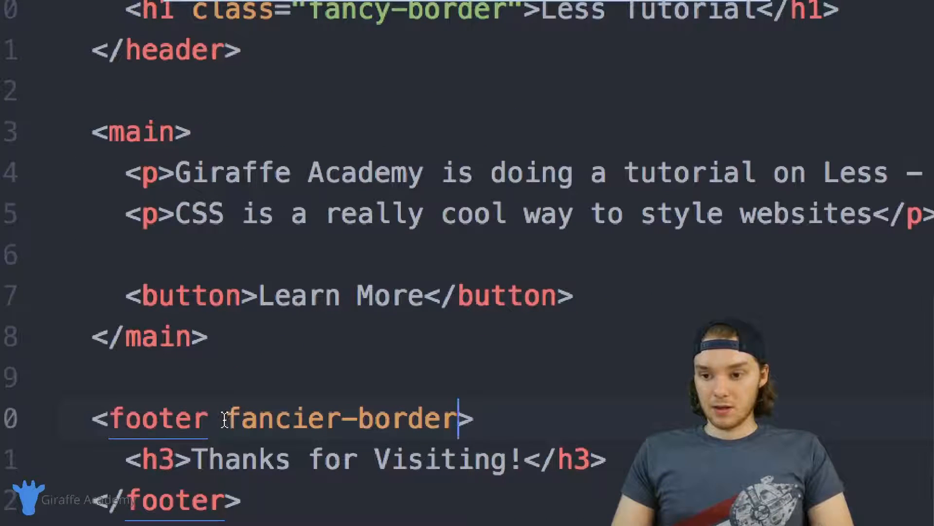
# Add class="fancier-border" to the footer in index.html, then return to the .fancy-border rule in style.less.
pyautogui.write('class="')
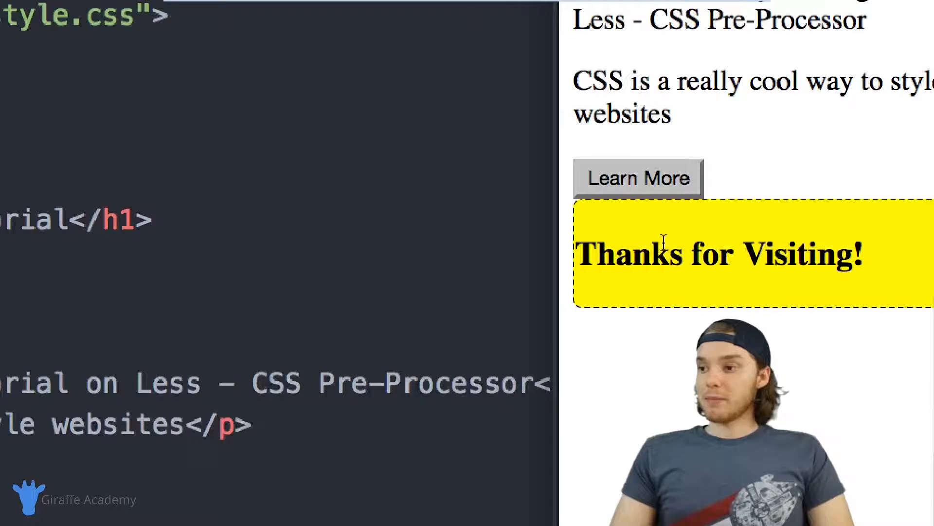
pyautogui.moveTo(655, 285)
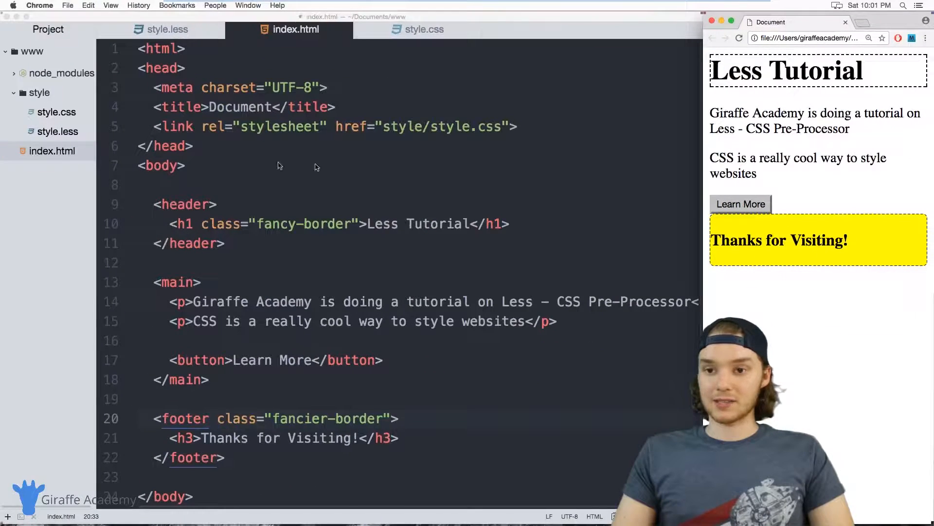
pyautogui.click(166, 29)
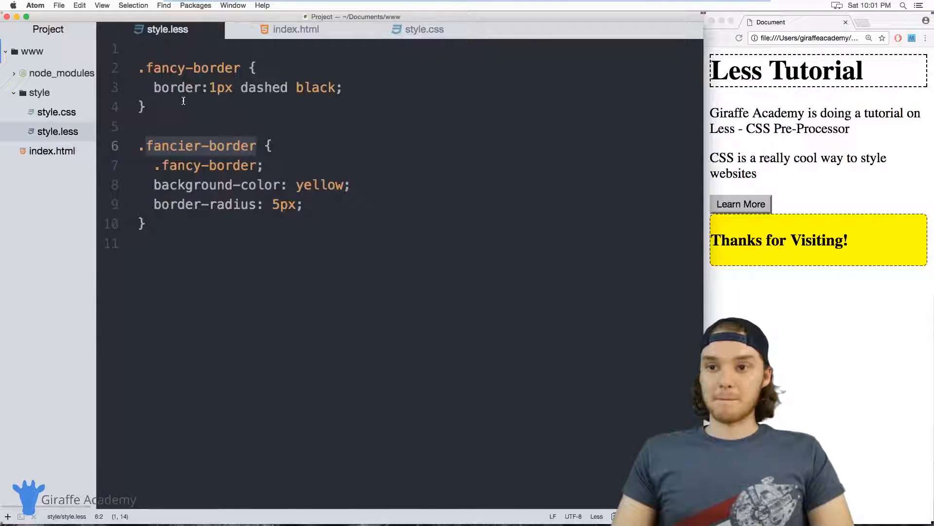
pyautogui.click(169, 185)
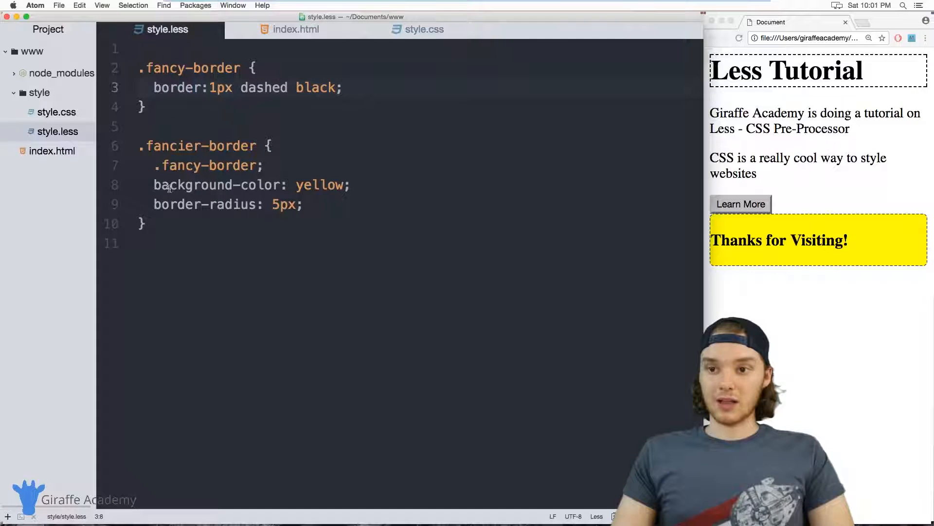
pyautogui.click(265, 166)
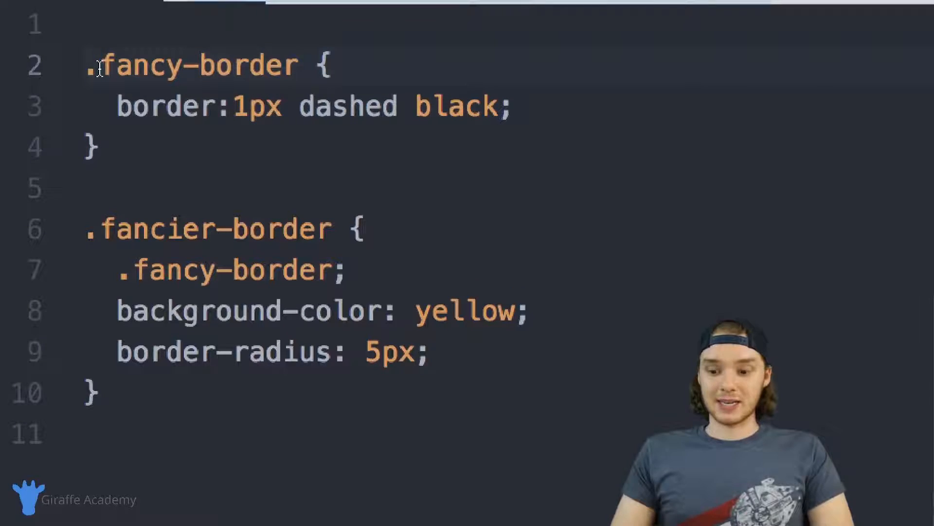
pyautogui.write('#')
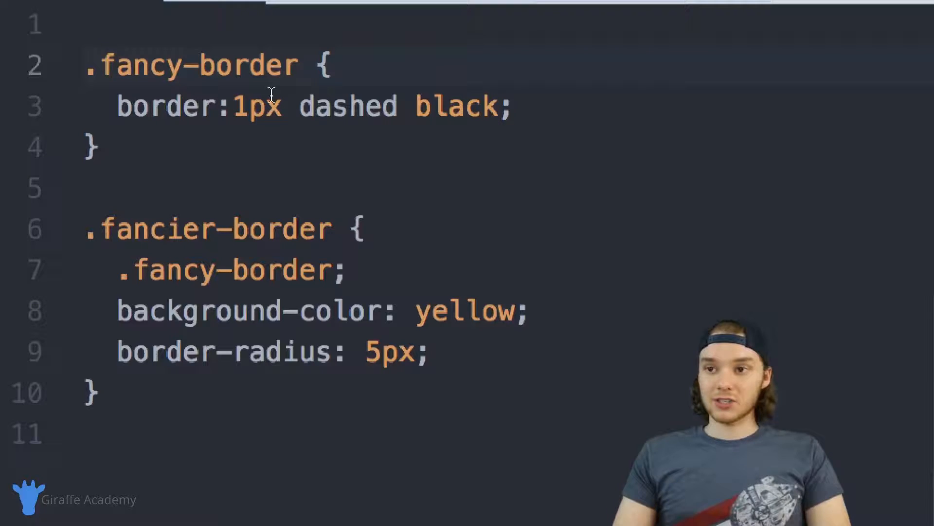
pyautogui.write('()')
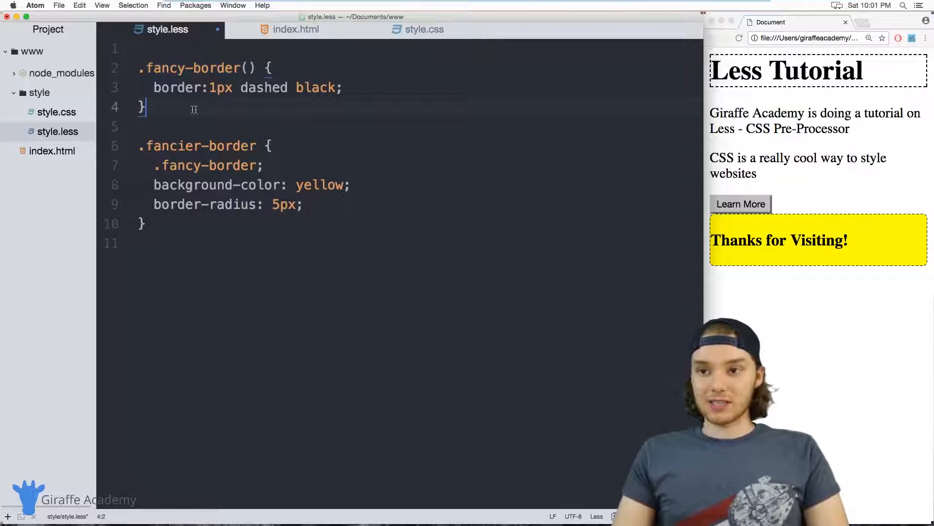
pyautogui.click(805, 38)
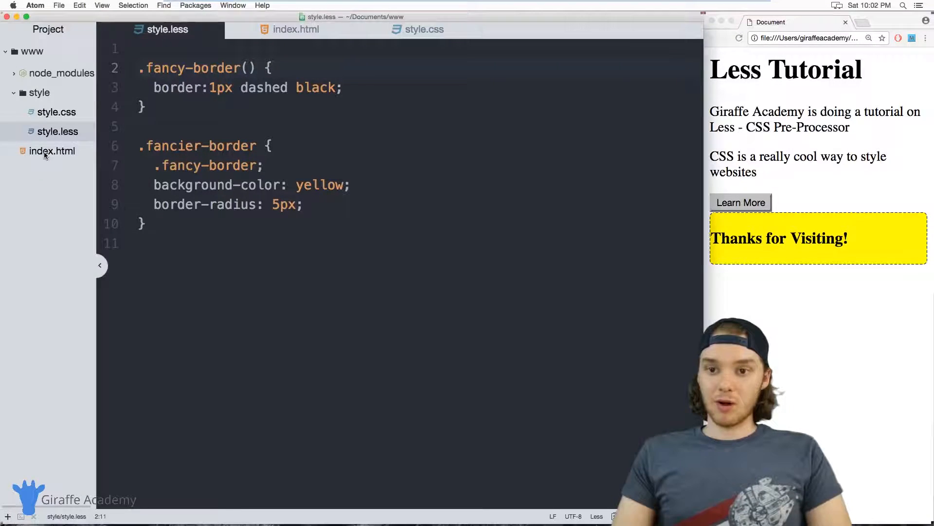
pyautogui.click(296, 30)
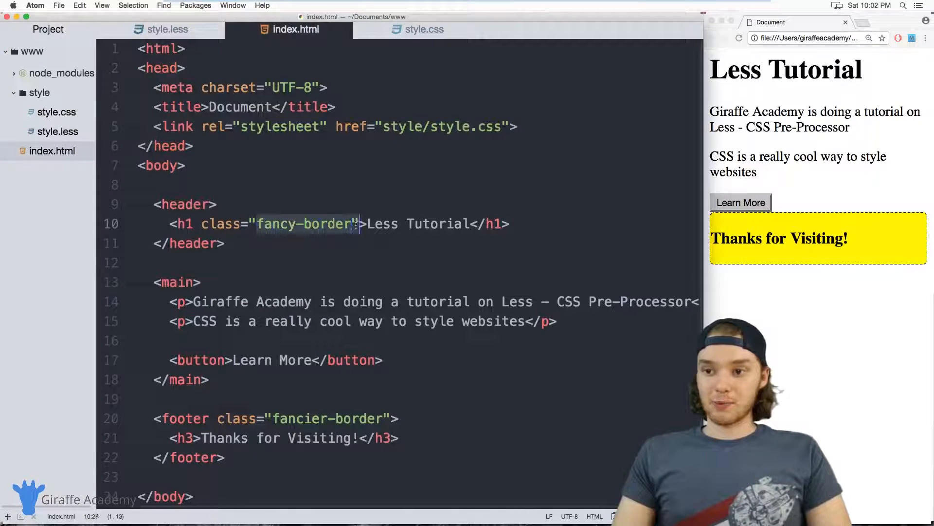
pyautogui.click(167, 29)
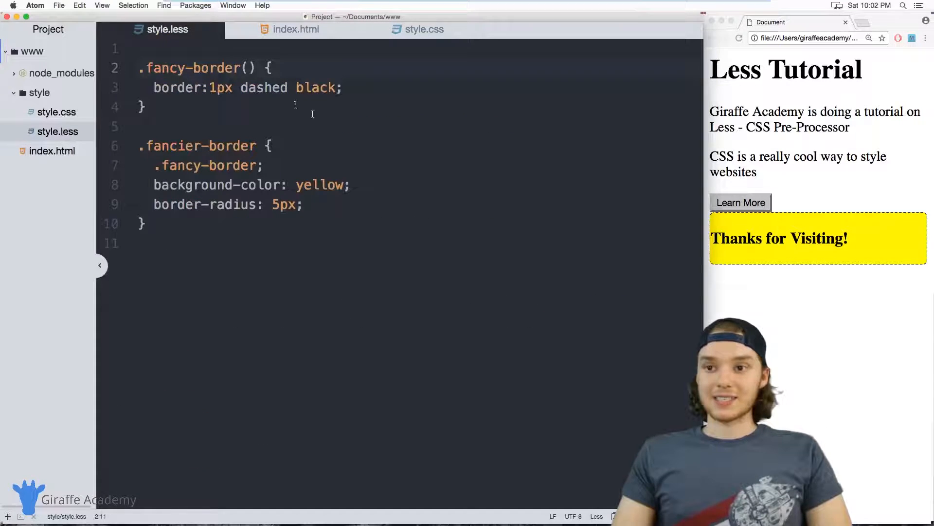
pyautogui.click(238, 67)
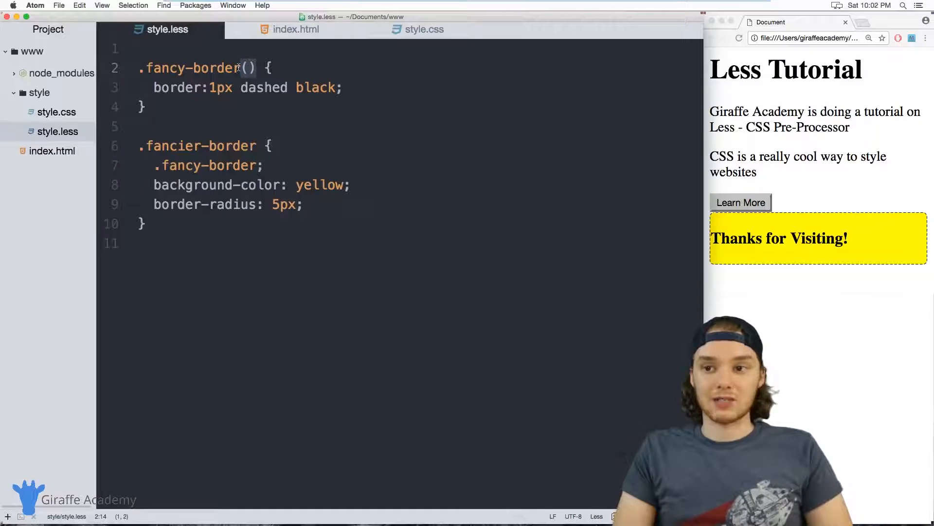
pyautogui.click(256, 88)
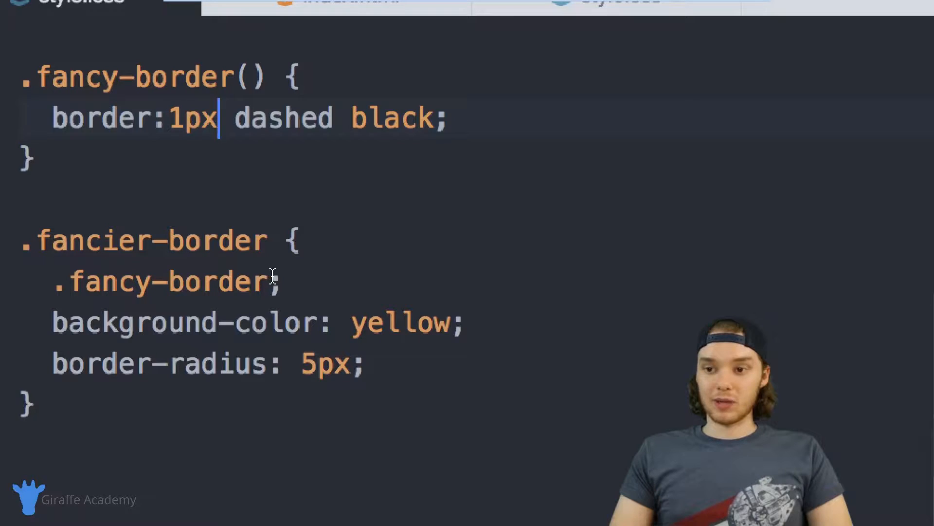
pyautogui.doubleClick(166, 280)
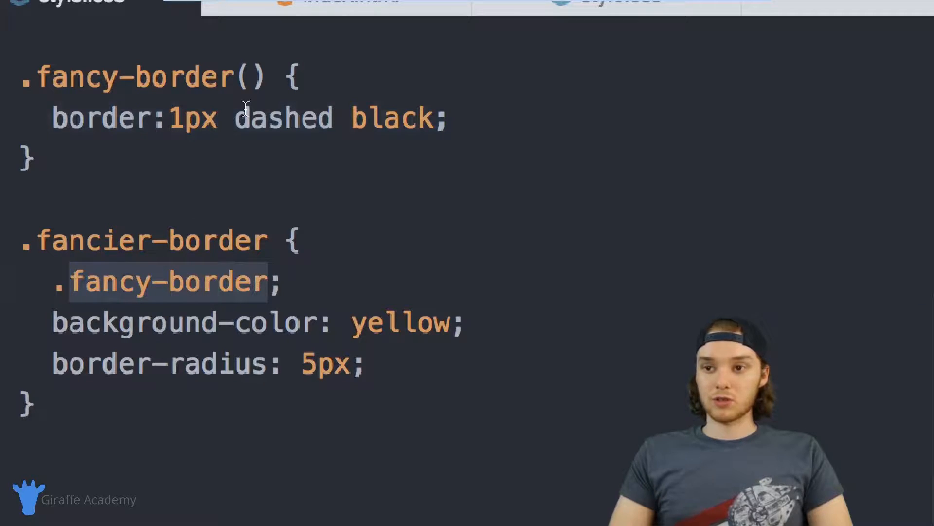
pyautogui.click(253, 76)
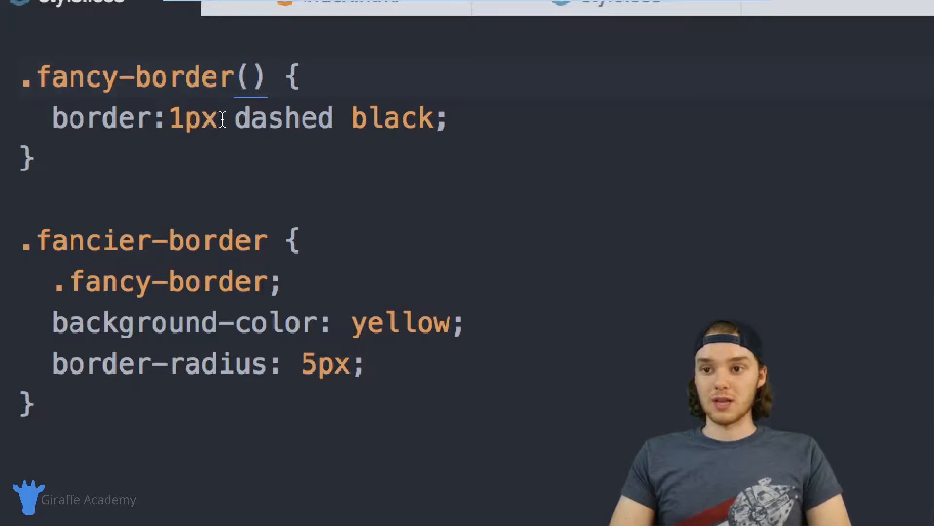
pyautogui.doubleClick(193, 118)
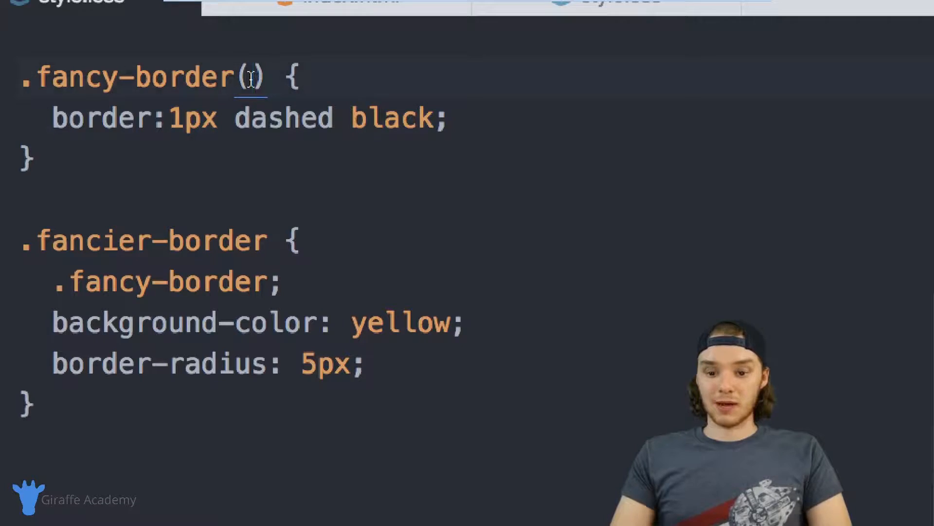
pyautogui.write('@siz')
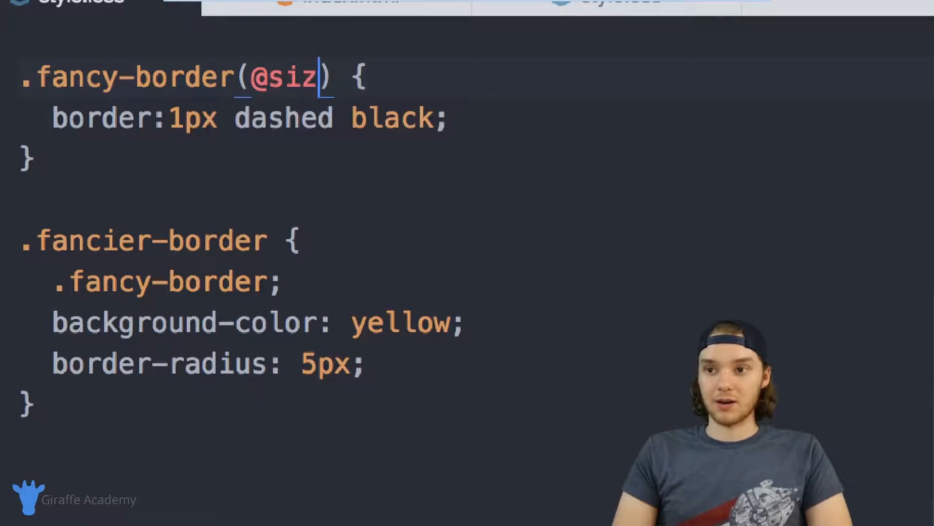
pyautogui.write('e:')
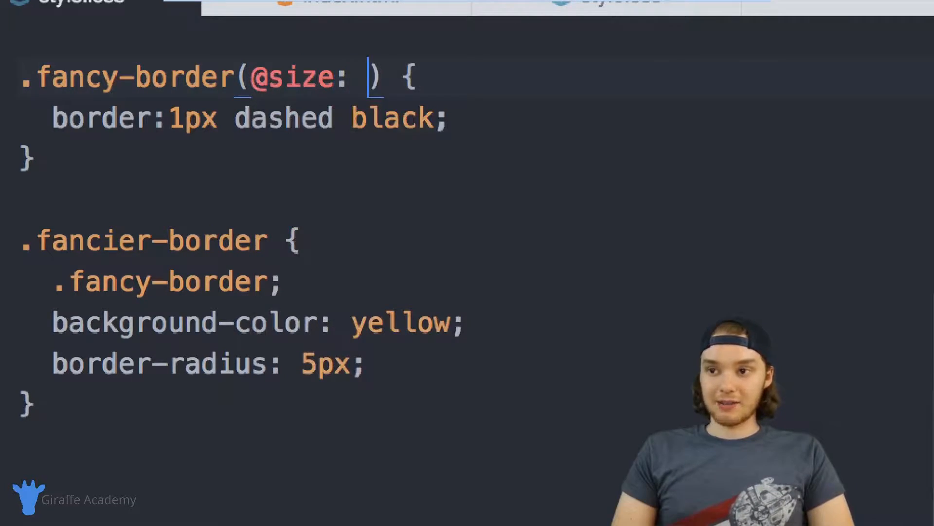
pyautogui.write('1px,')
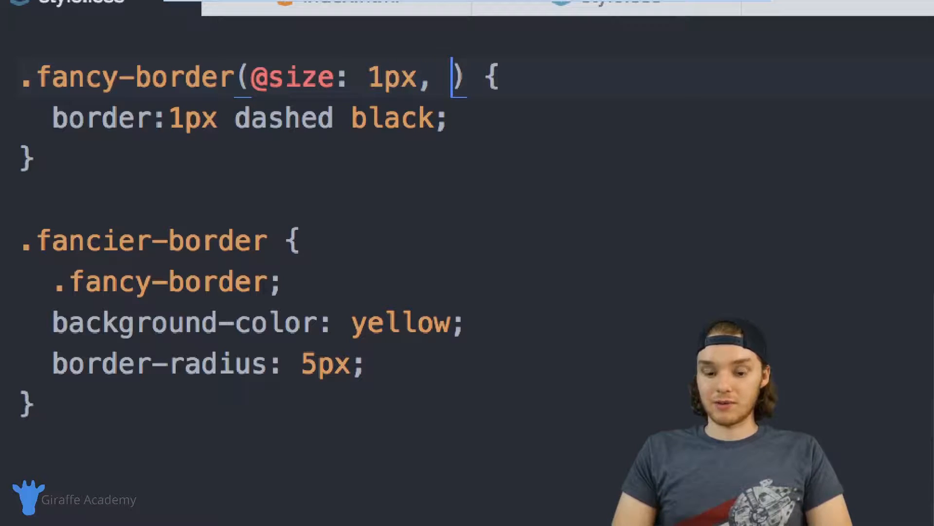
pyautogui.write('@co')
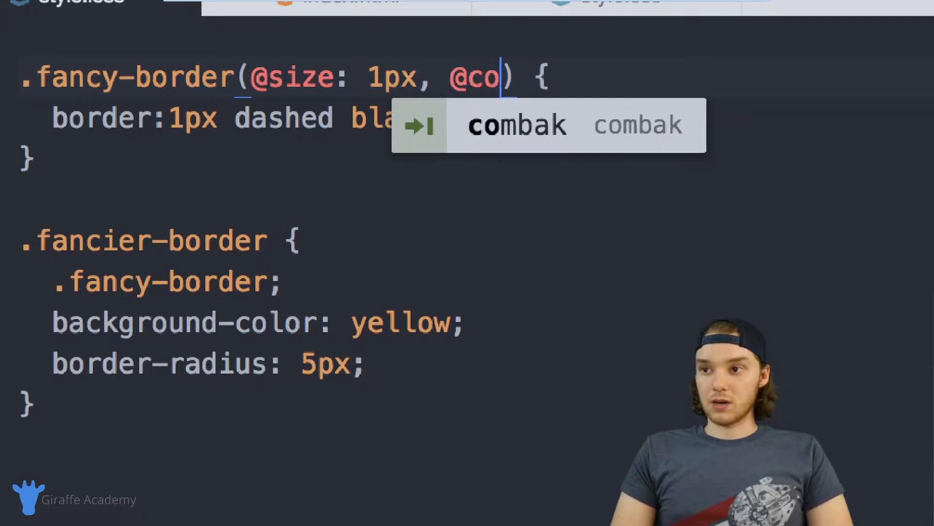
pyautogui.write('lor: bl')
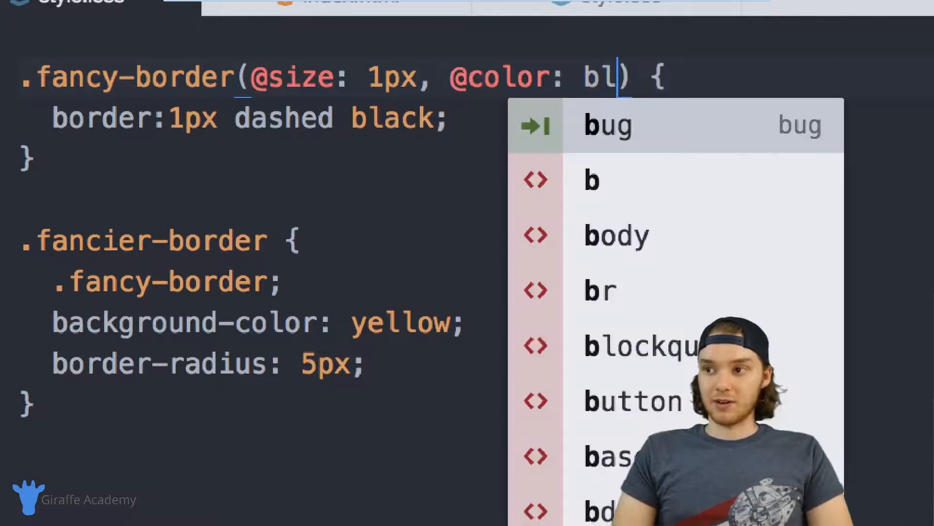
pyautogui.write('ack')
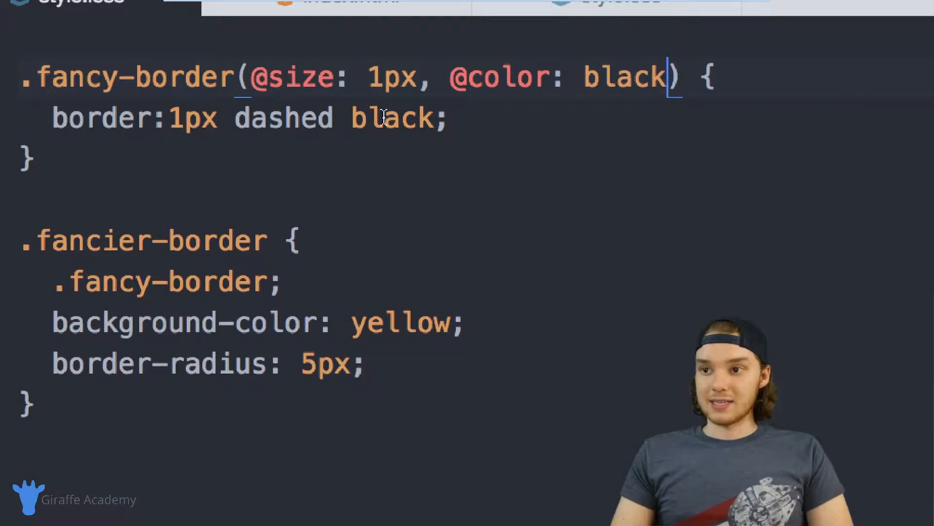
pyautogui.write('@color')
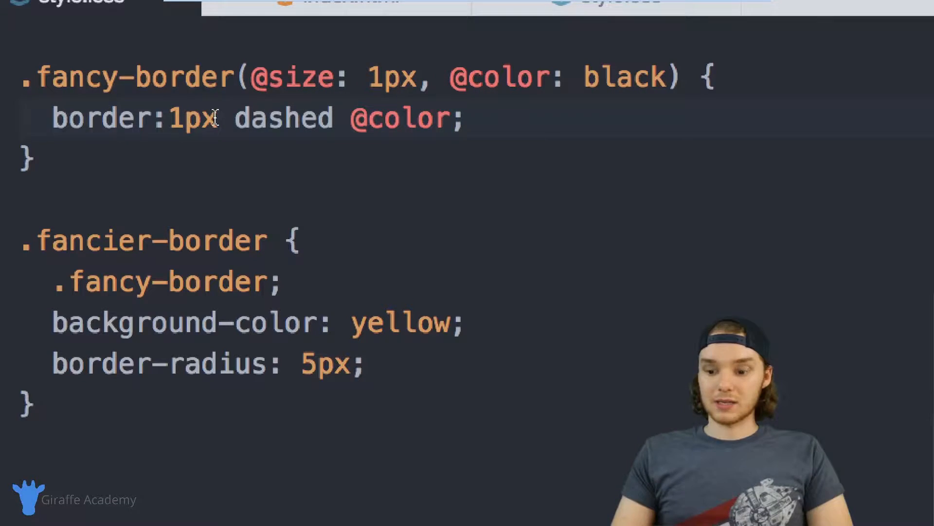
pyautogui.write('@si')
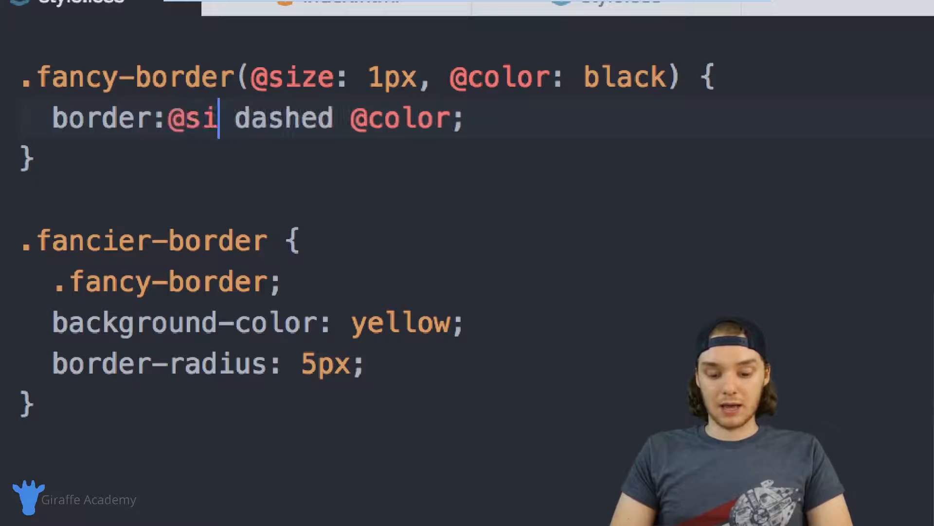
pyautogui.write('ze')
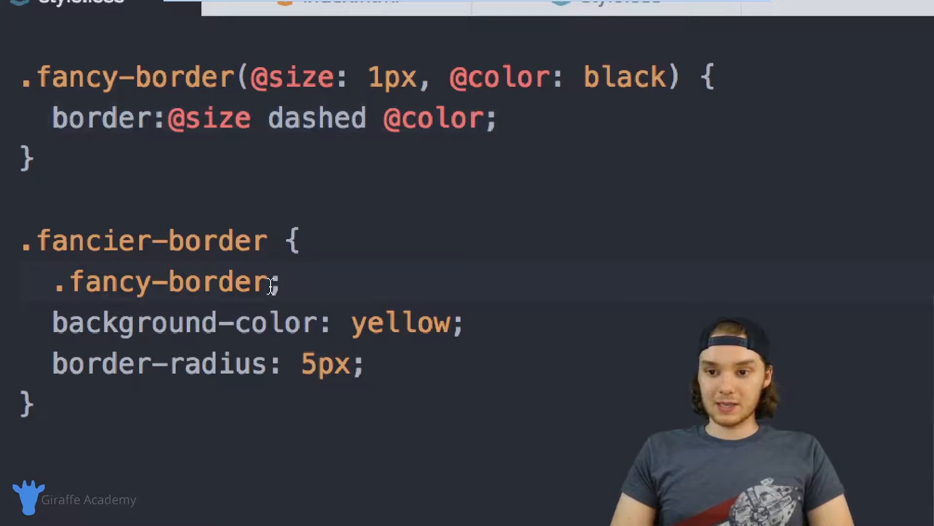
pyautogui.write('()')
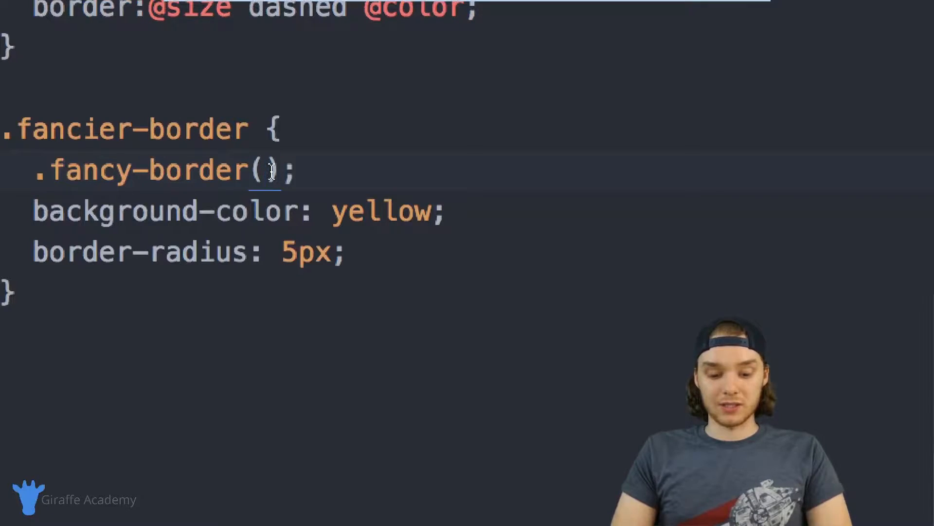
# Call .fancy-border with 10px and blue, then change the colour to green.
pyautogui.write('10px,')
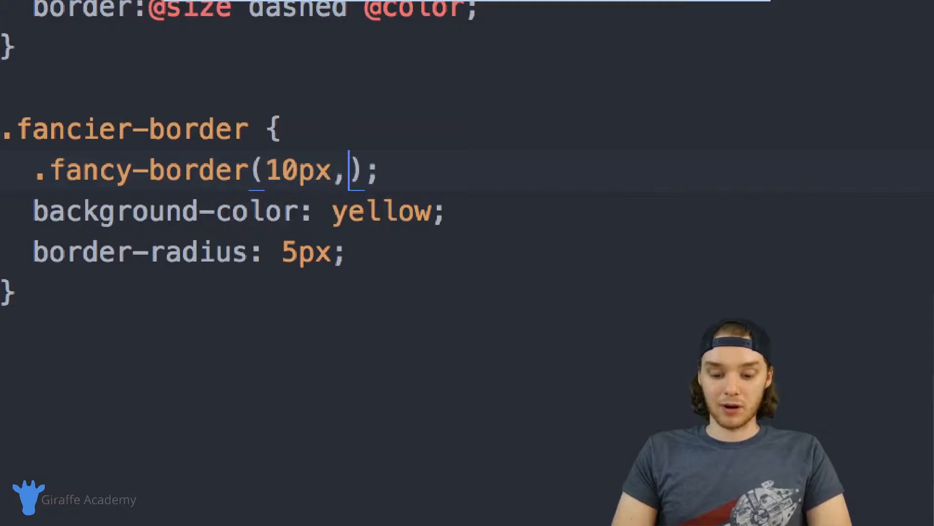
pyautogui.write('blue')
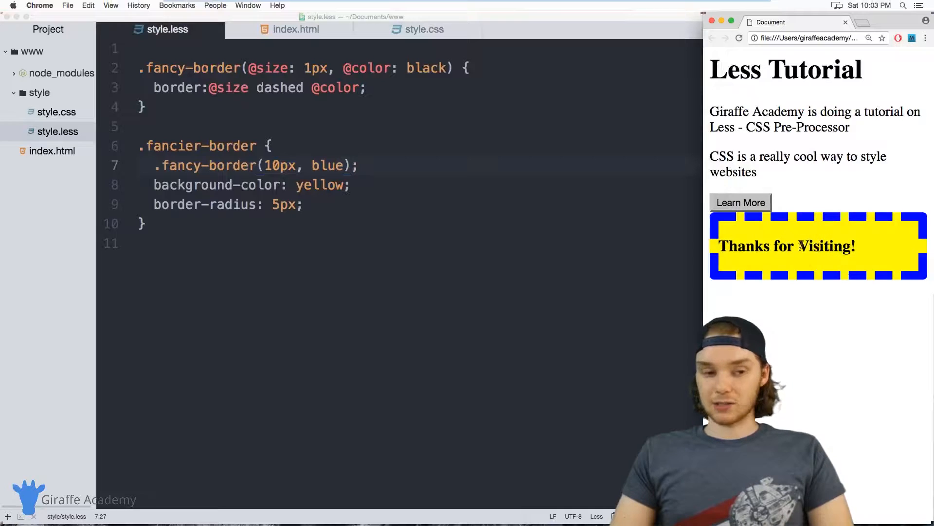
pyautogui.moveTo(843, 227)
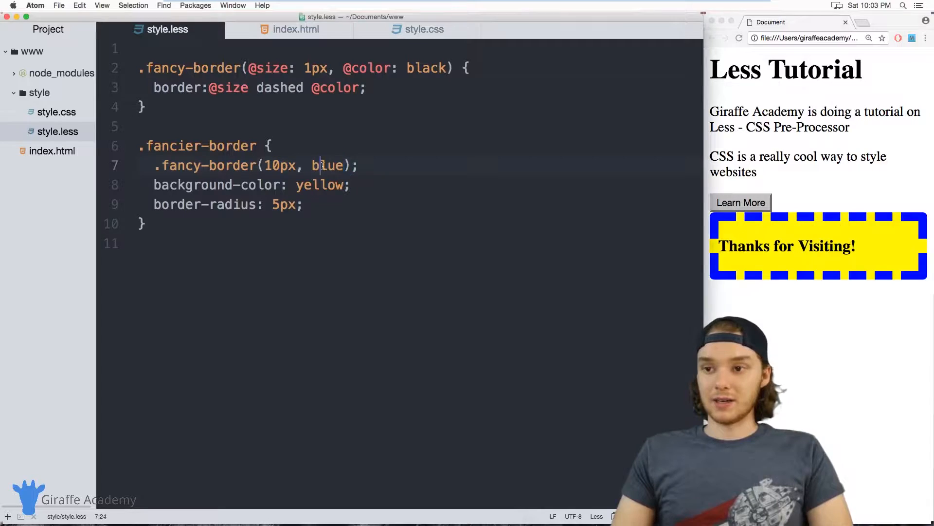
pyautogui.write('green')
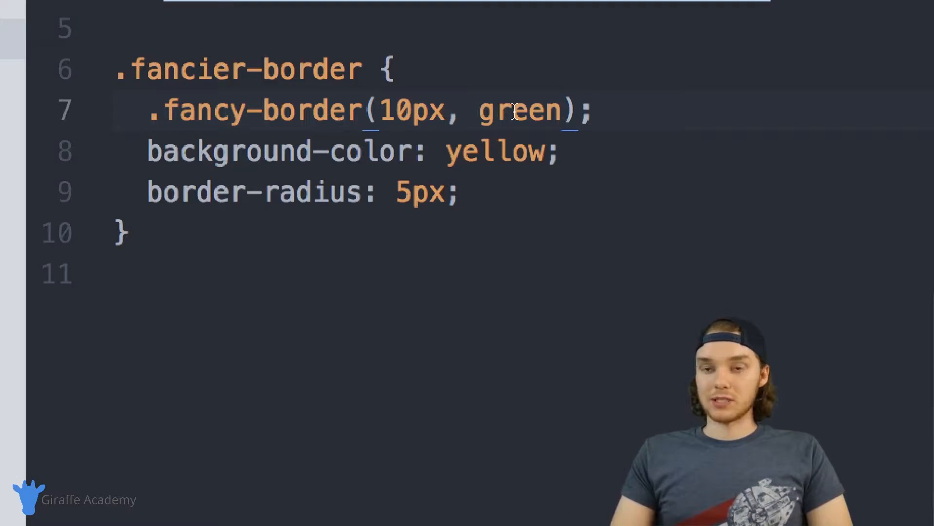
pyautogui.scroll(-3)
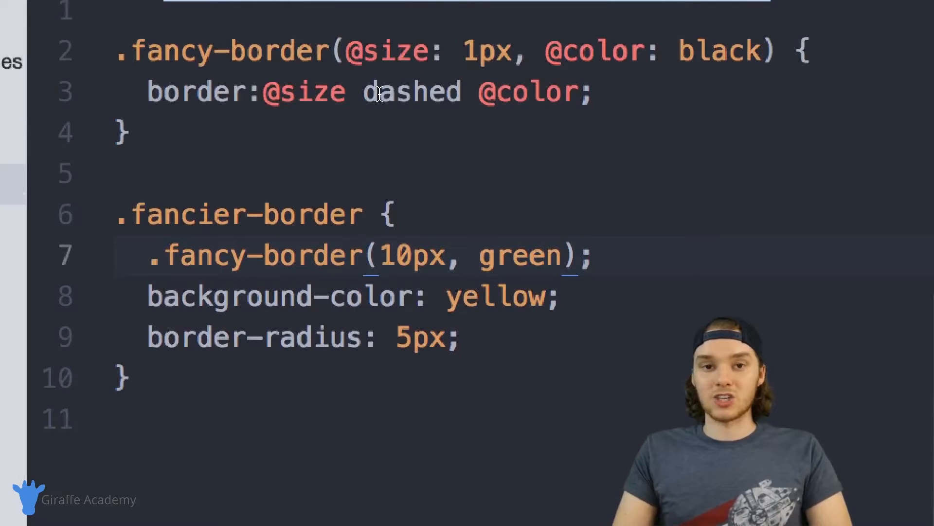
pyautogui.click(561, 255)
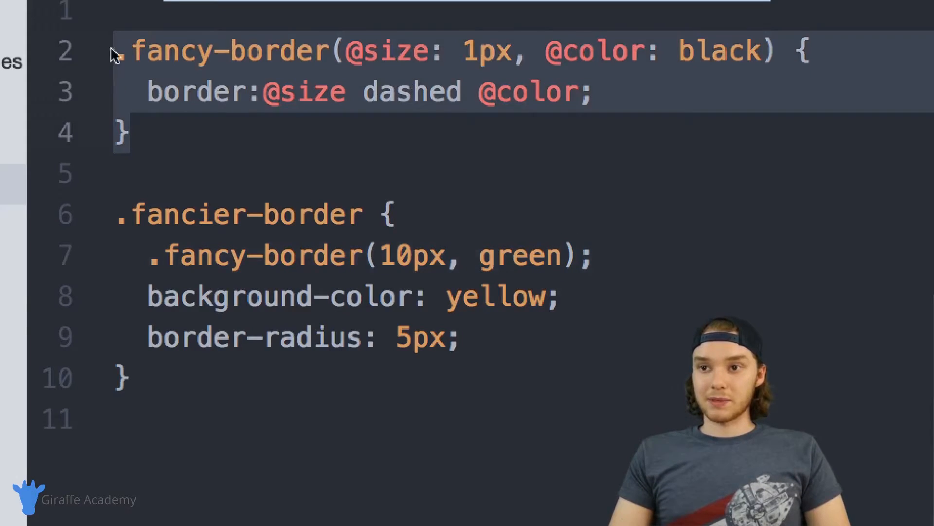
pyautogui.click(214, 51)
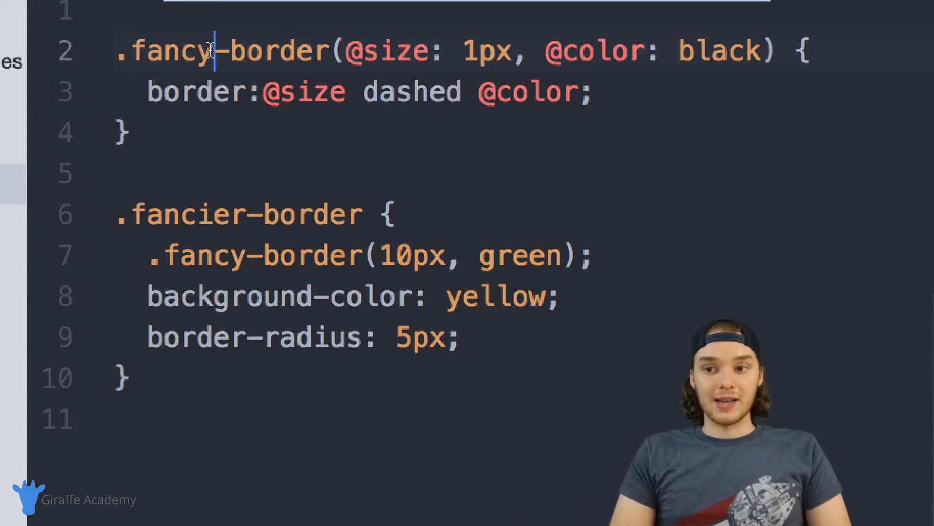